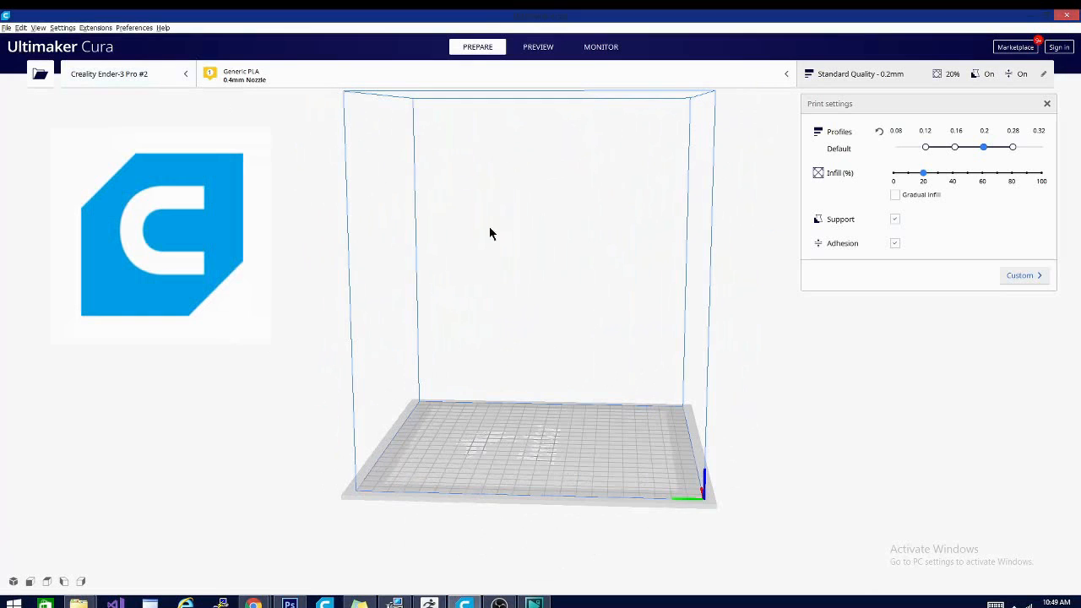
- Orbit the empty build plate and open the Vise_Handle model file
drag(492, 233, 300, 398)
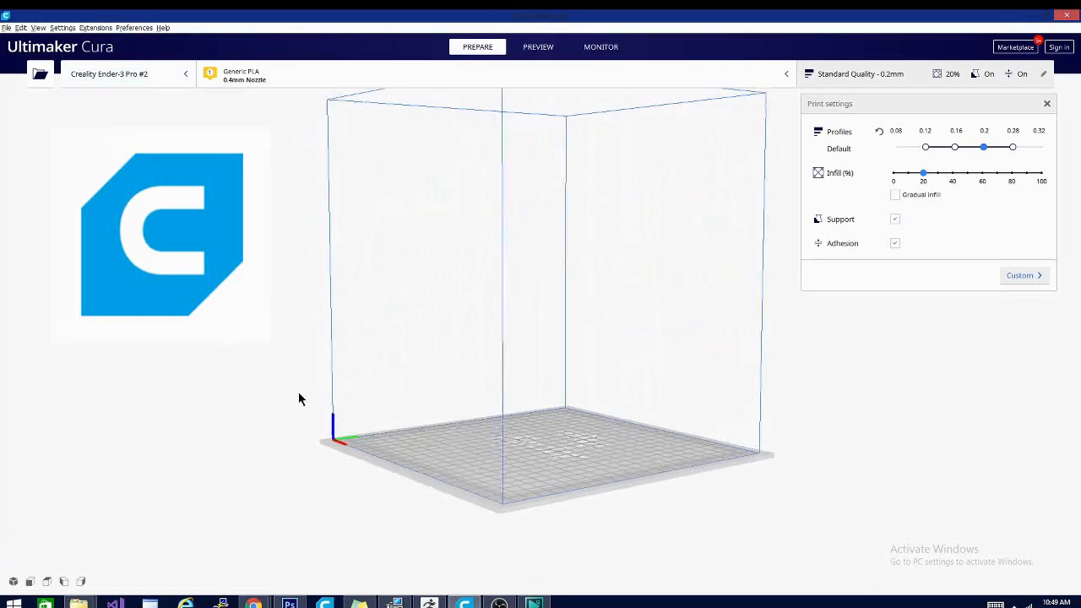
click(6, 27)
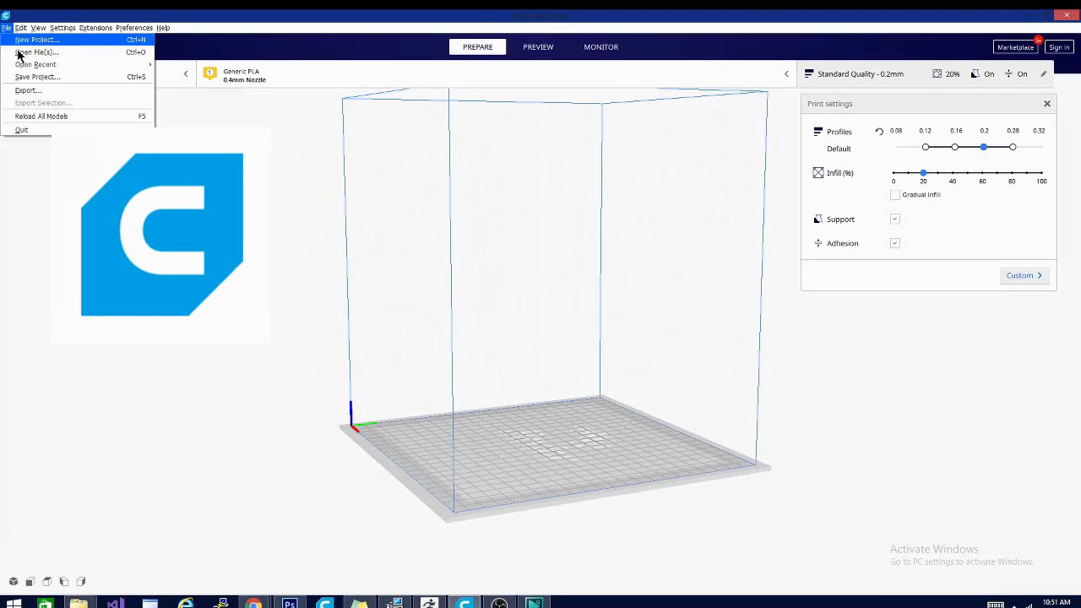
click(37, 52)
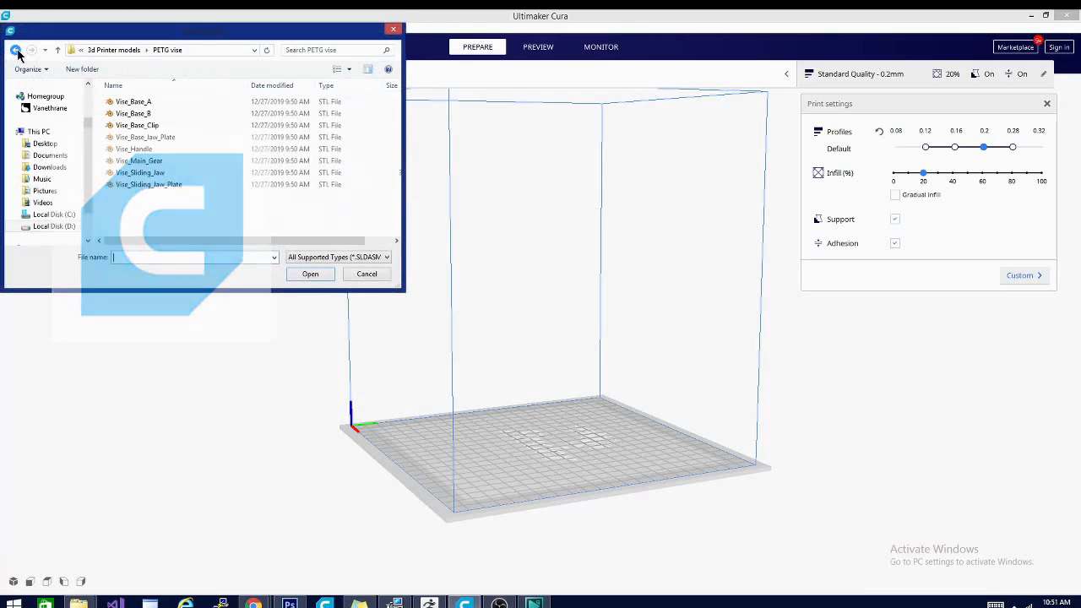
click(134, 149)
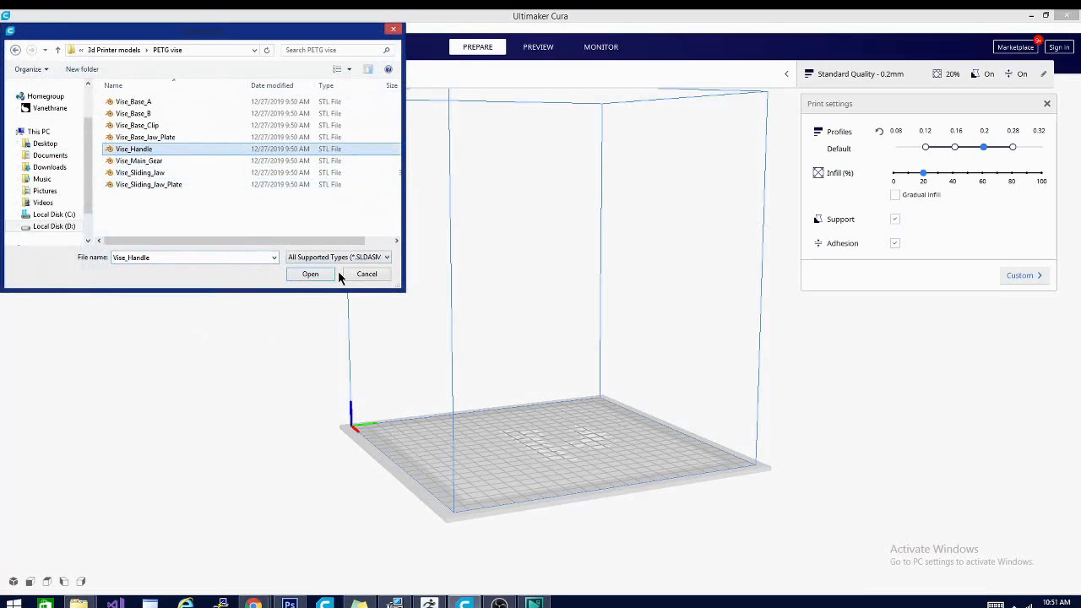
click(310, 274)
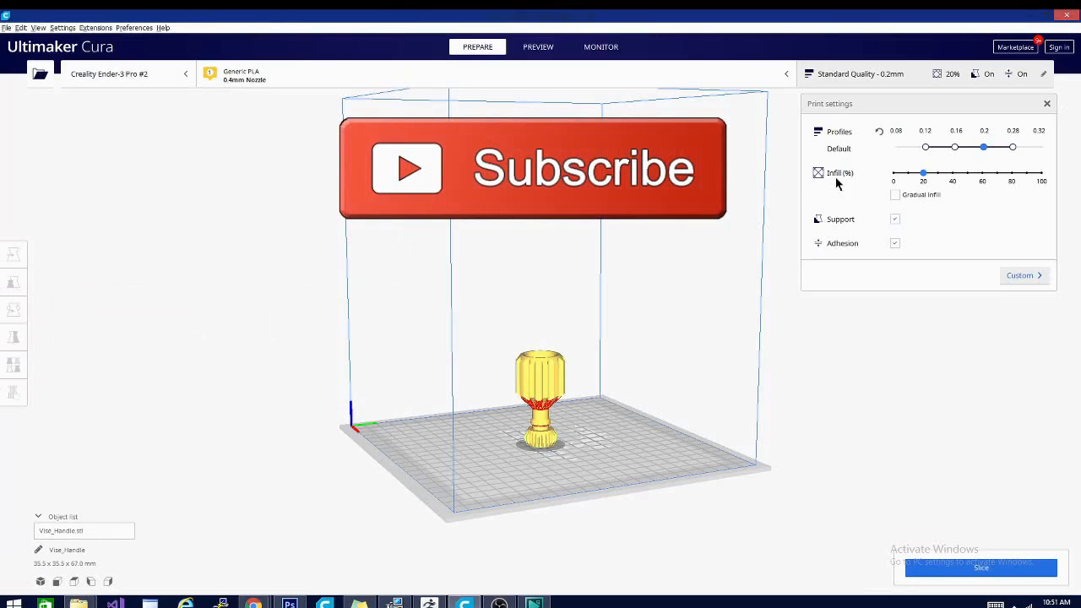
- Switch Print settings to Custom and collapse the Speed settings group
click(1020, 274)
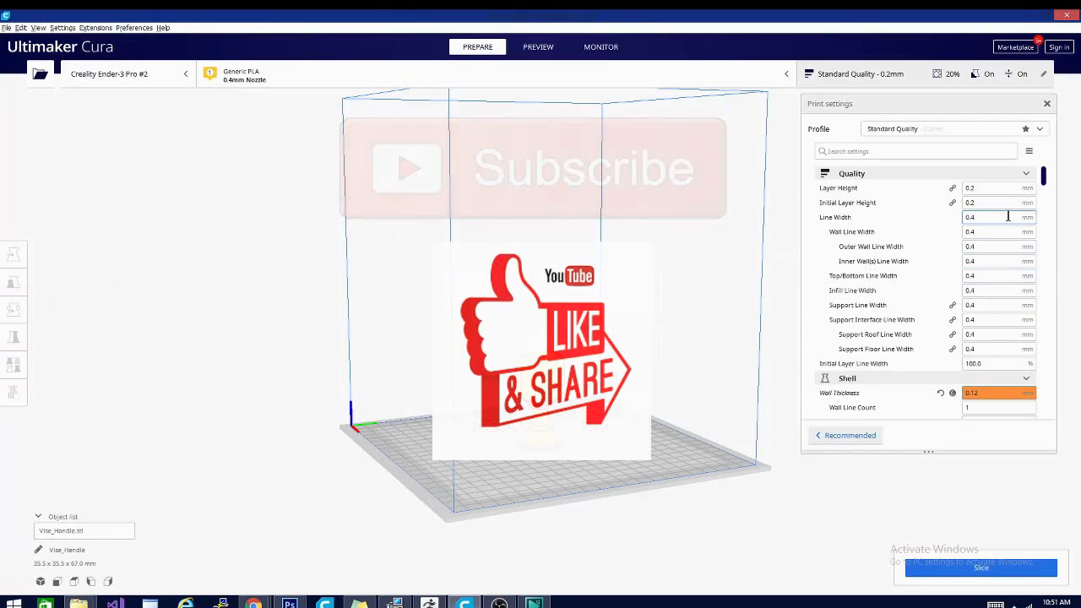
click(1025, 173)
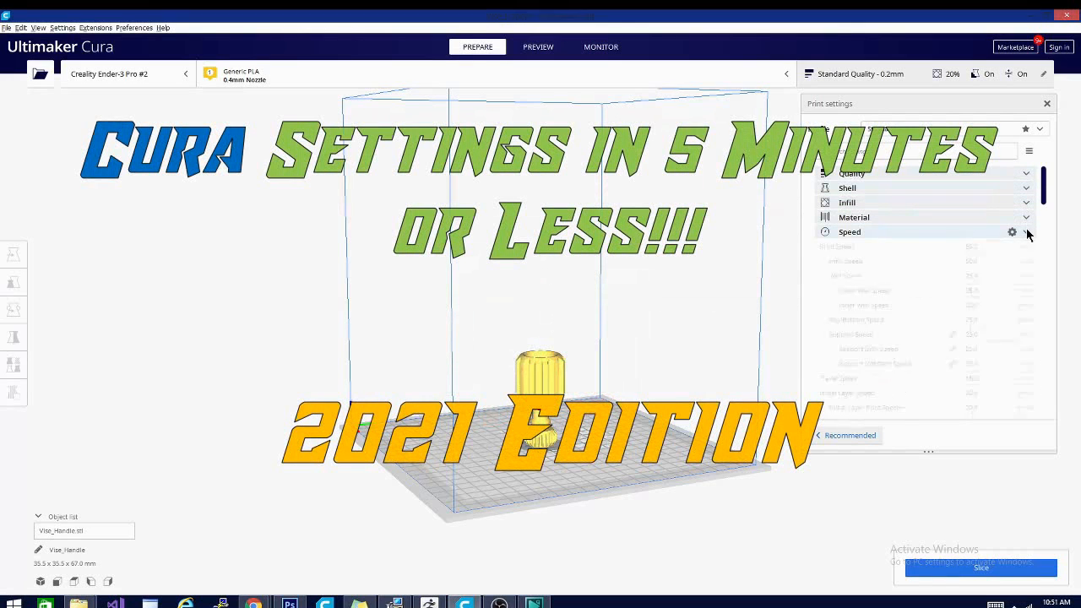
click(538, 46)
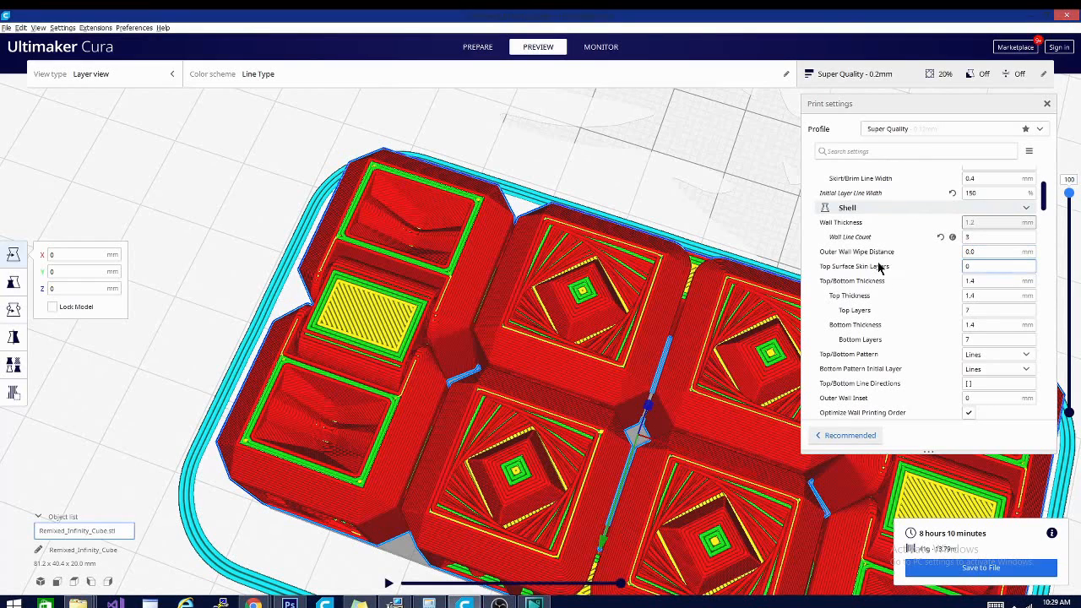
mouse_move(854, 266)
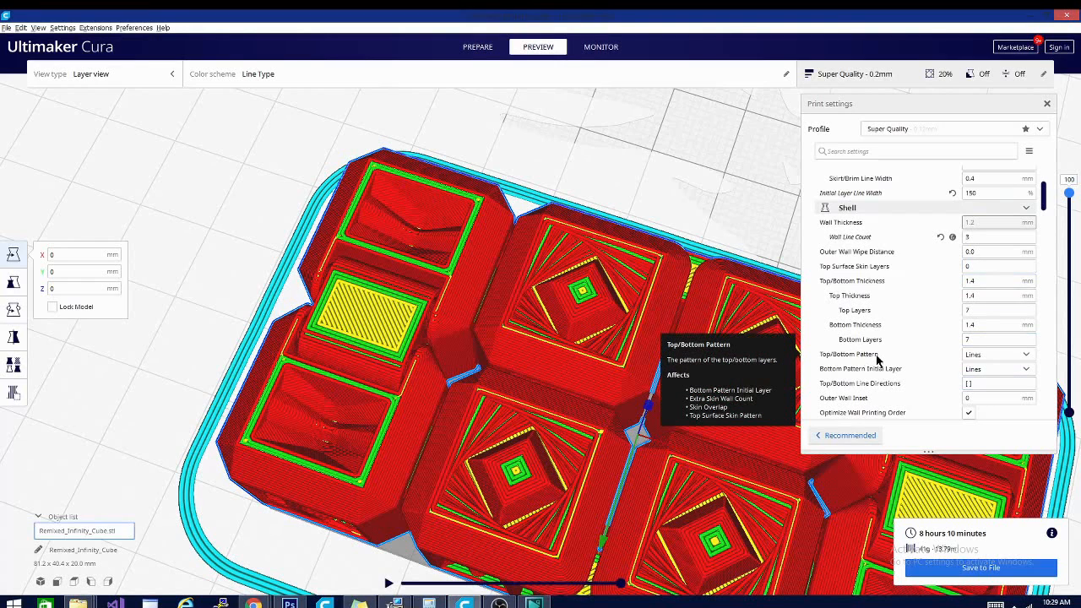
mouse_move(878, 266)
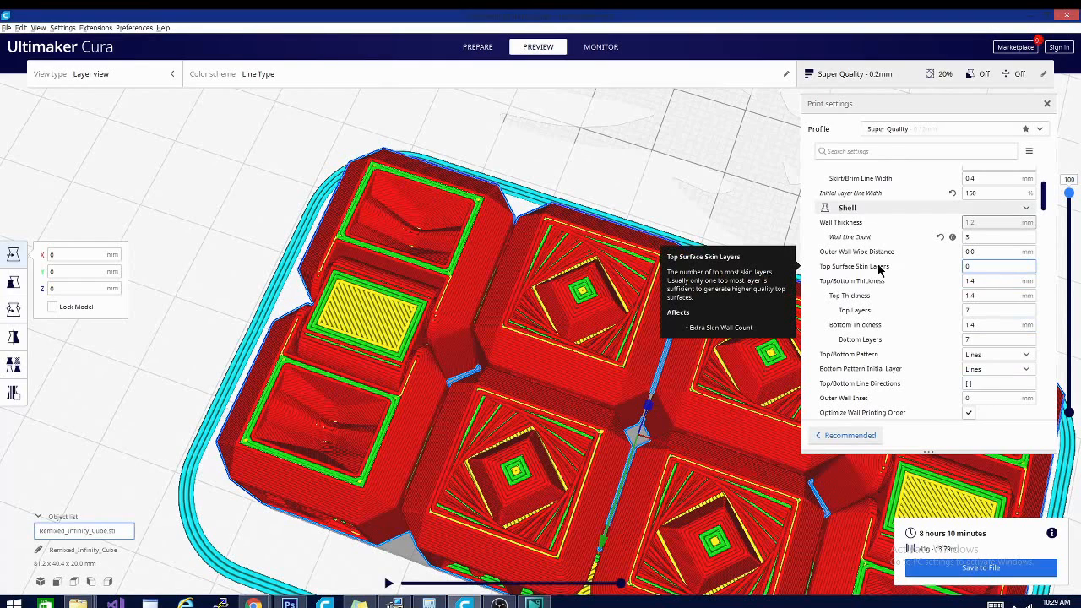
mouse_move(886, 268)
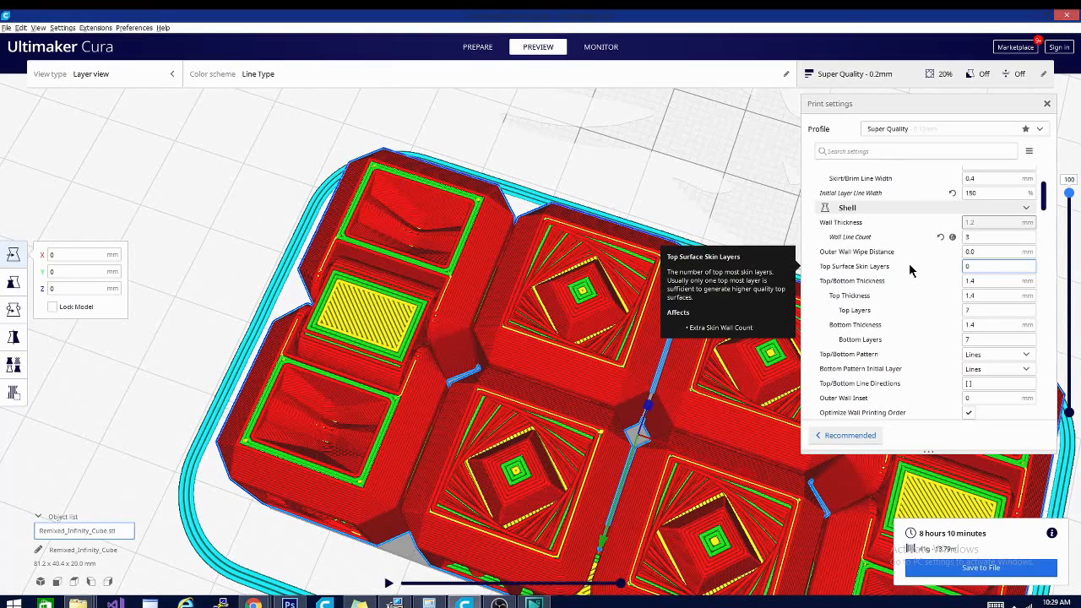
- Enter 1 for Top Surface Skin Layers and reslice the infinity cube
click(999, 267)
text(1)
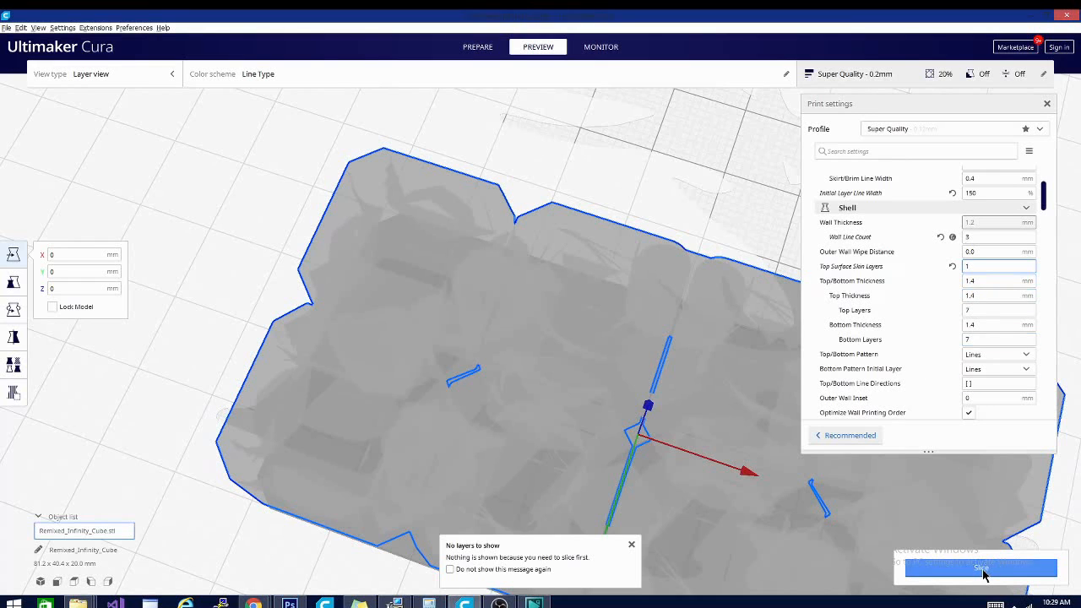
click(980, 567)
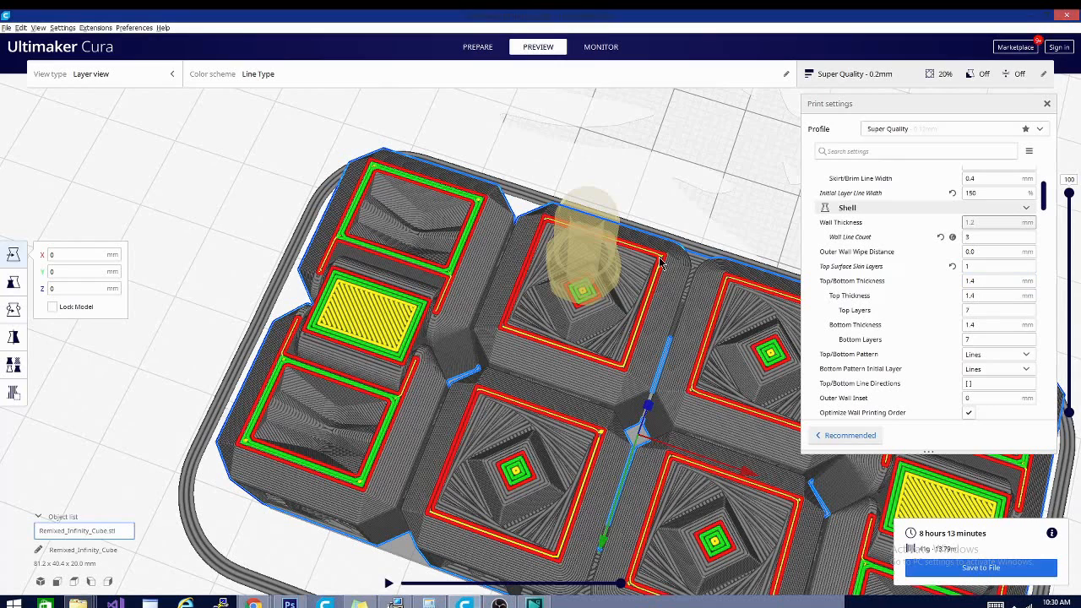
mouse_move(727, 277)
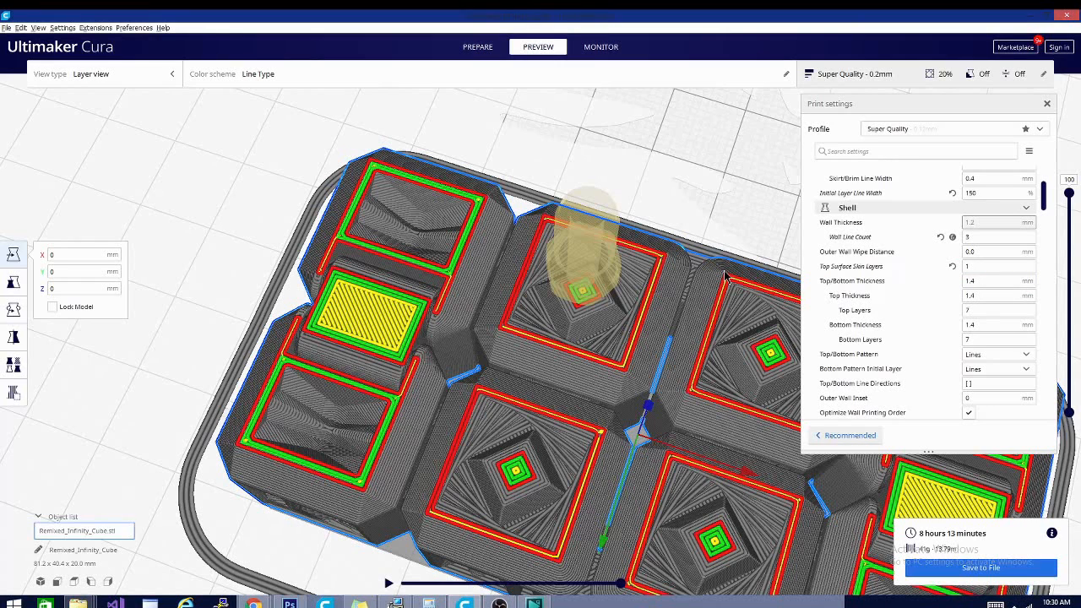
mouse_move(623, 478)
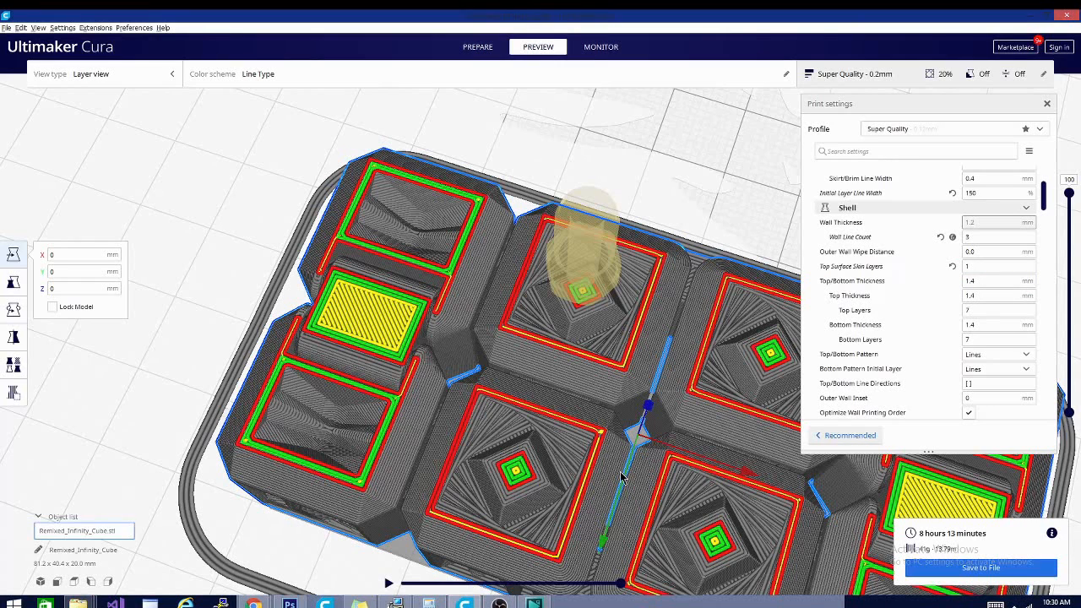
mouse_move(1073, 194)
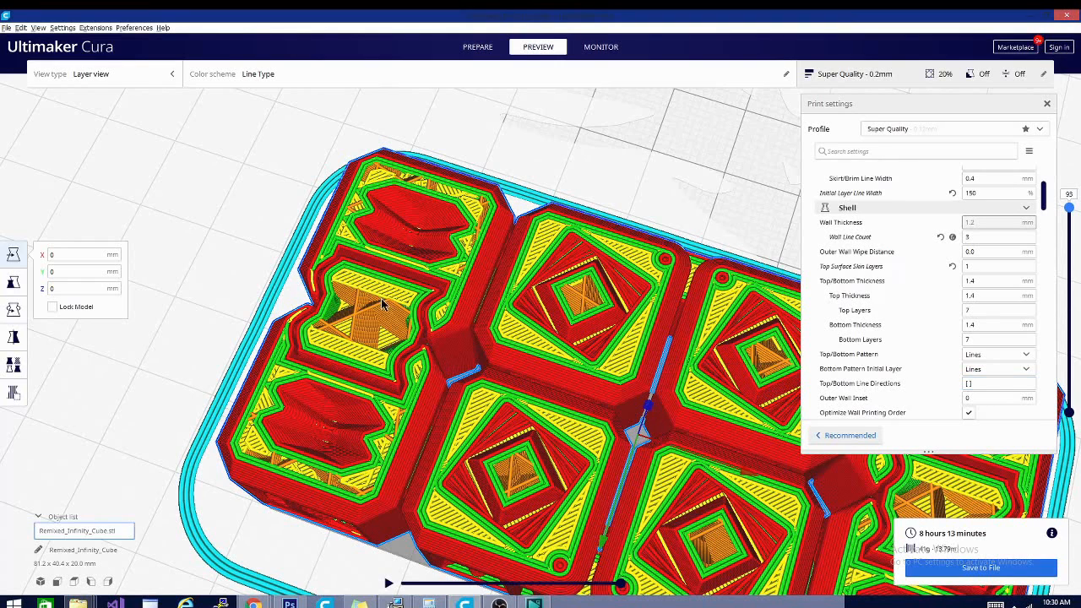
mouse_move(433, 417)
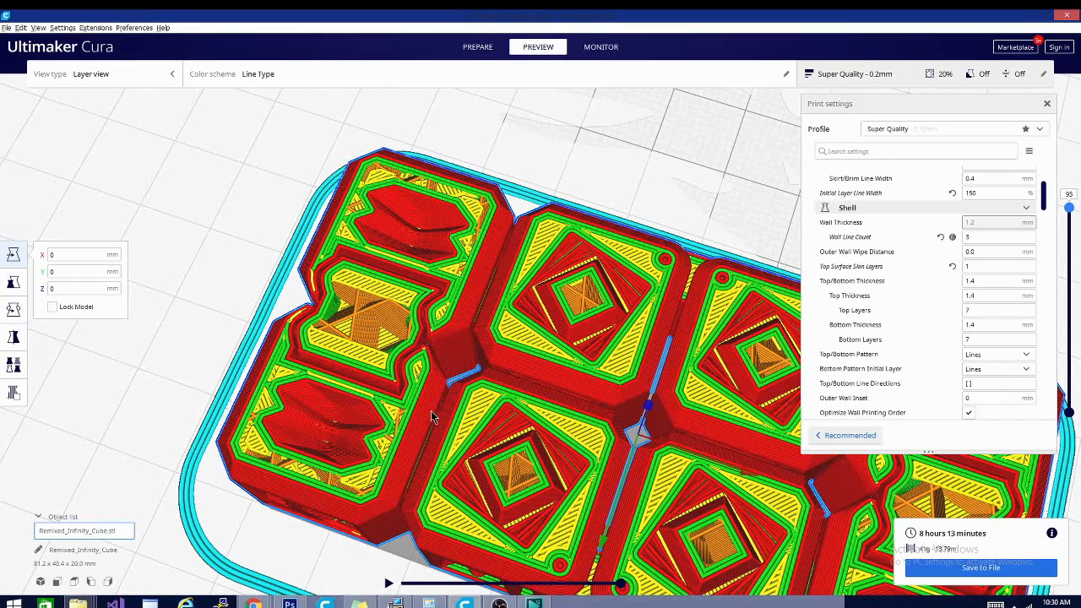
mouse_move(443, 404)
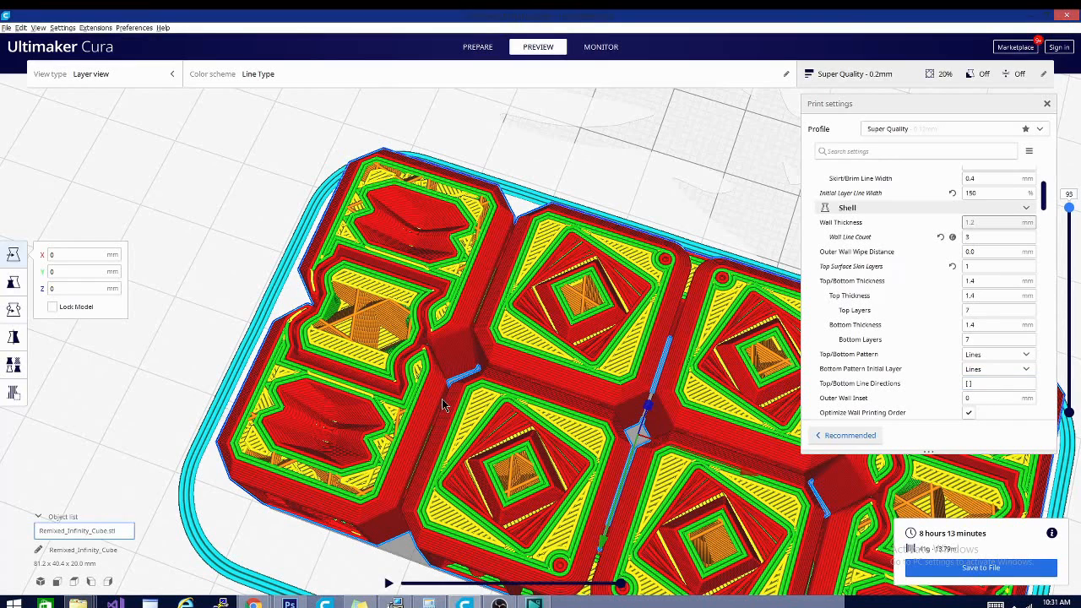
mouse_move(356, 272)
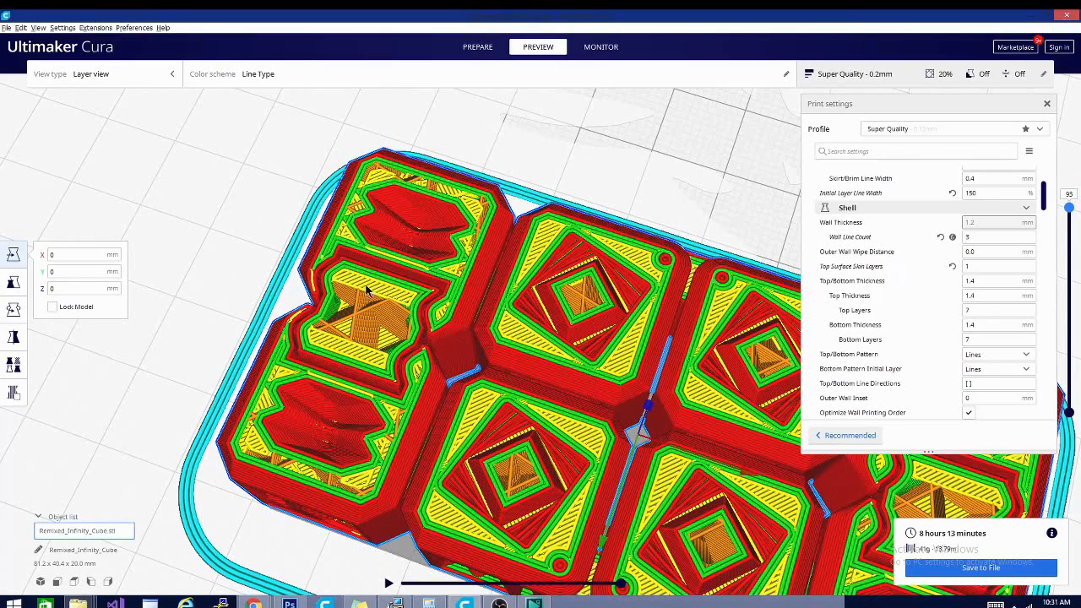
mouse_move(442, 403)
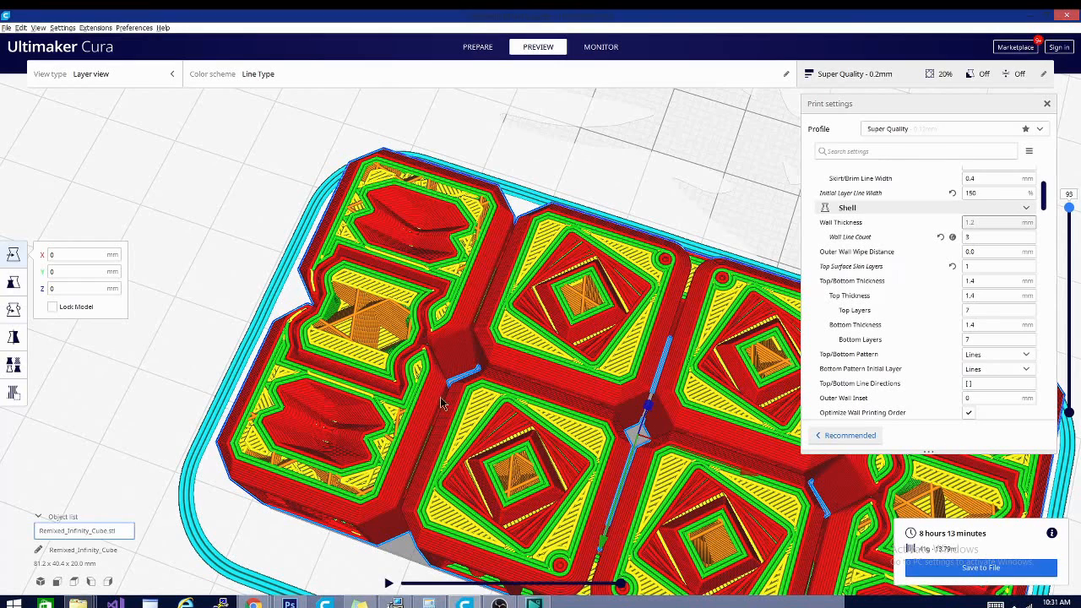
mouse_move(573, 437)
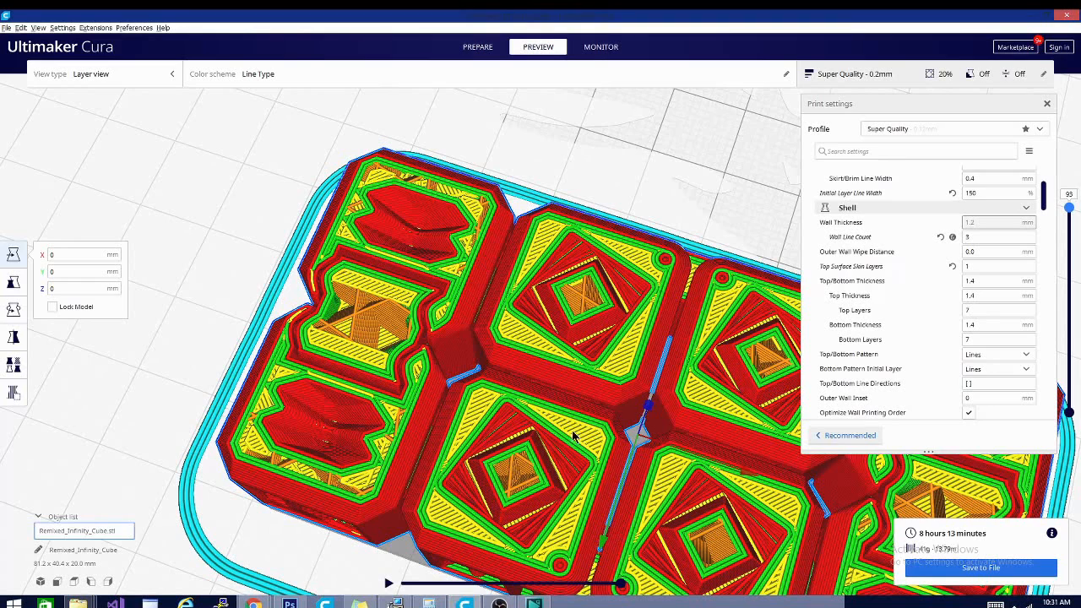
mouse_move(587, 296)
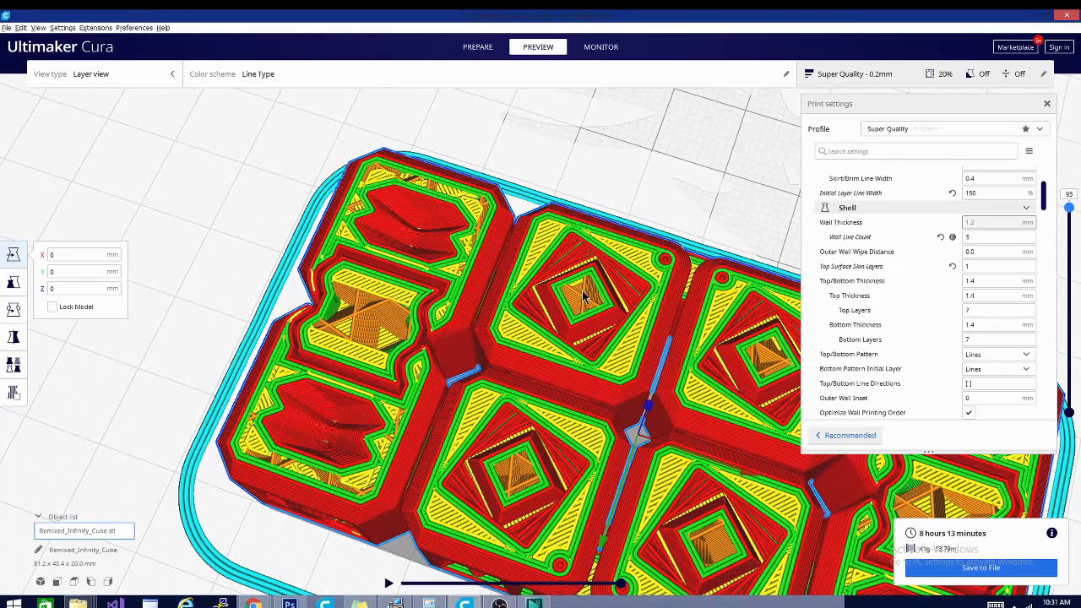
mouse_move(1054, 234)
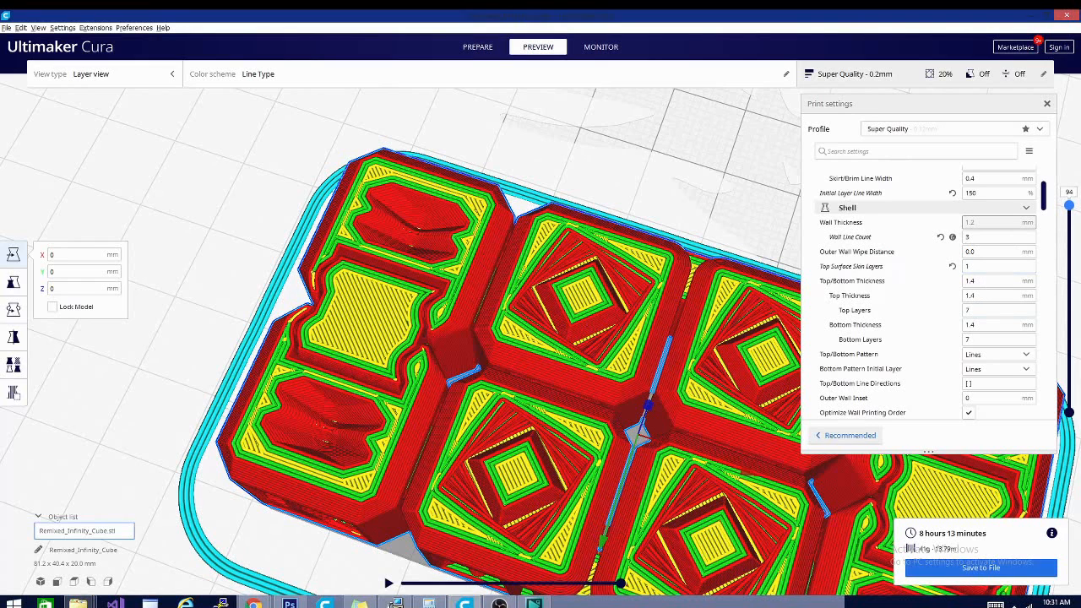
- Raise the layer slider to the top layer and inspect the Top Thickness value
drag(1052, 203, 1052, 191)
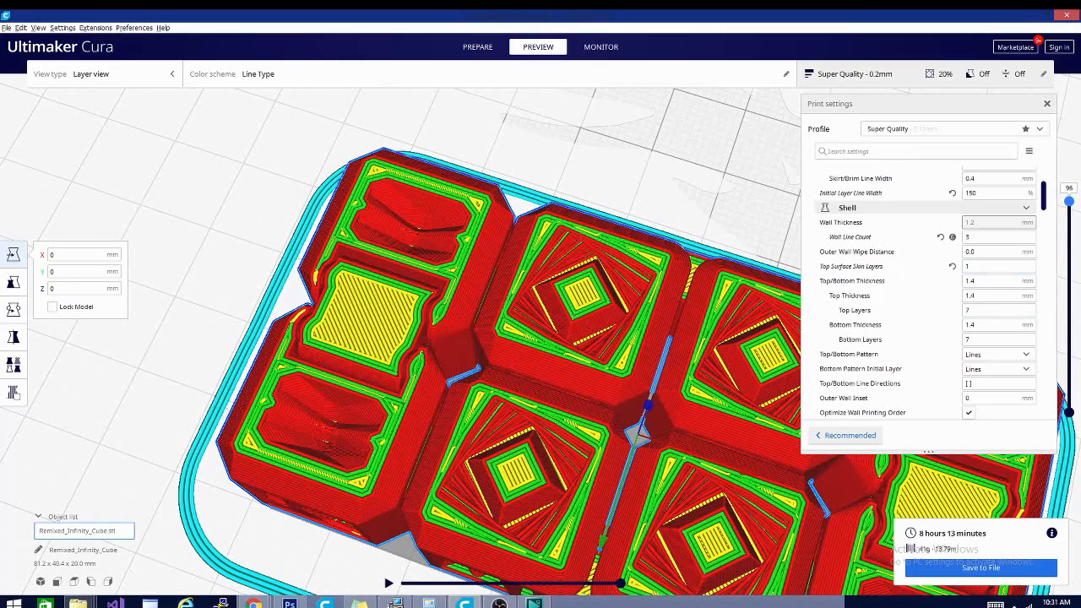
drag(1069, 187, 1069, 180)
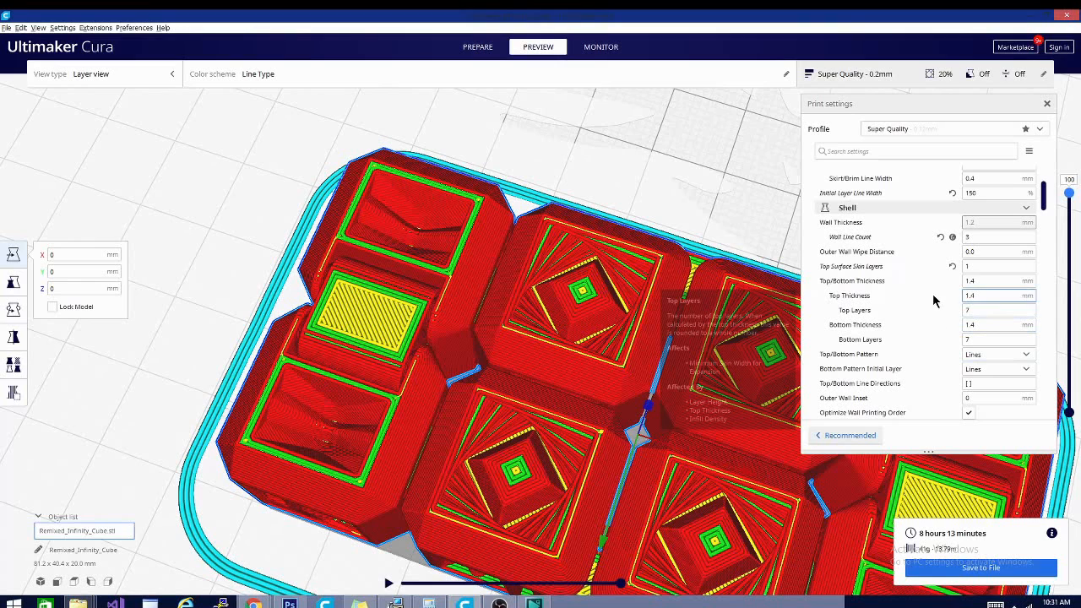
click(999, 281)
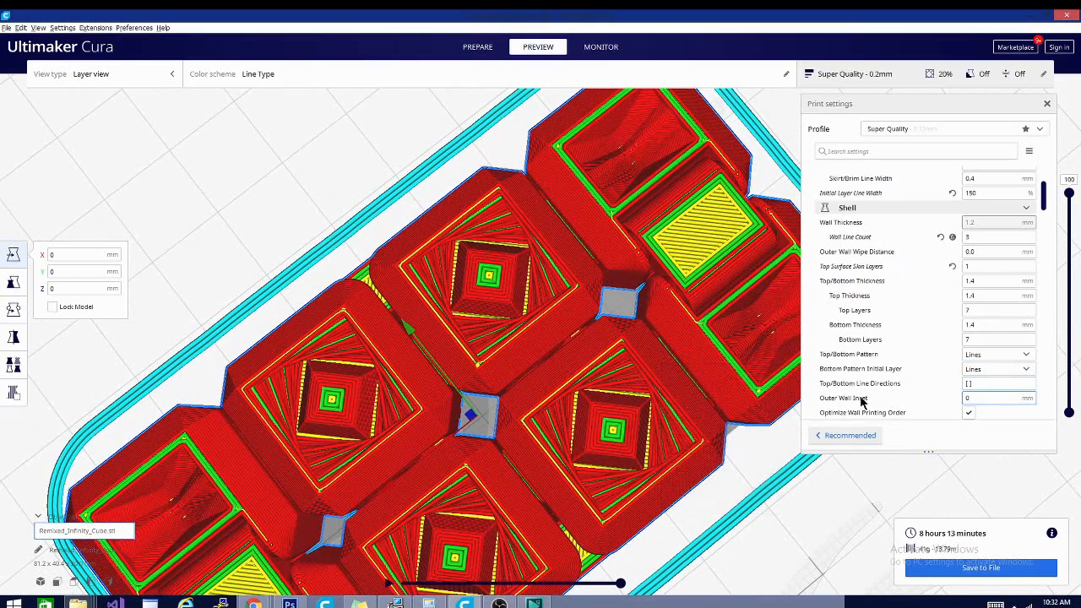
mouse_move(860, 383)
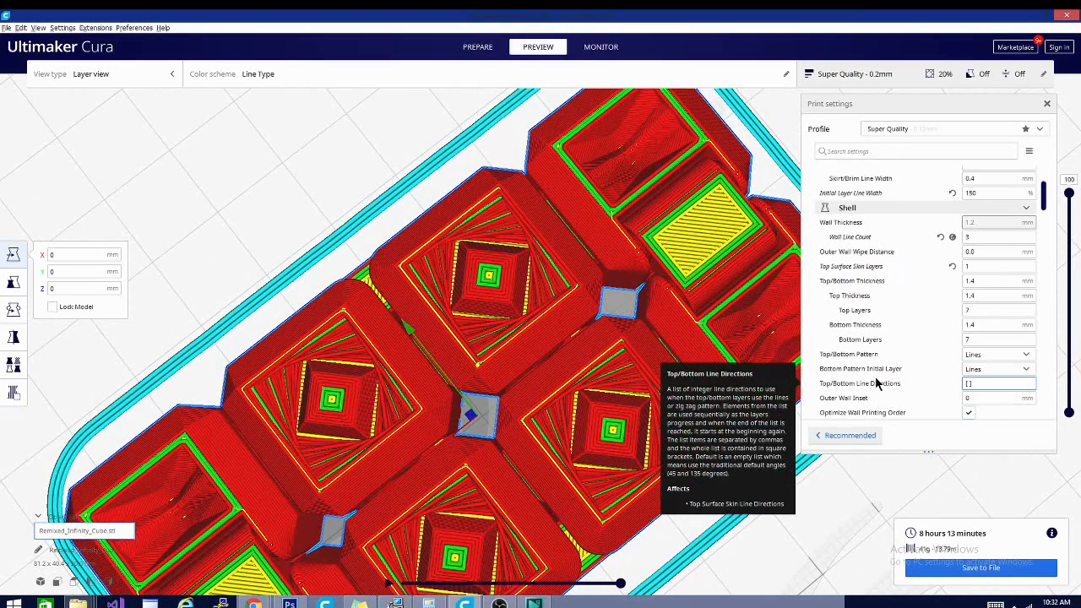